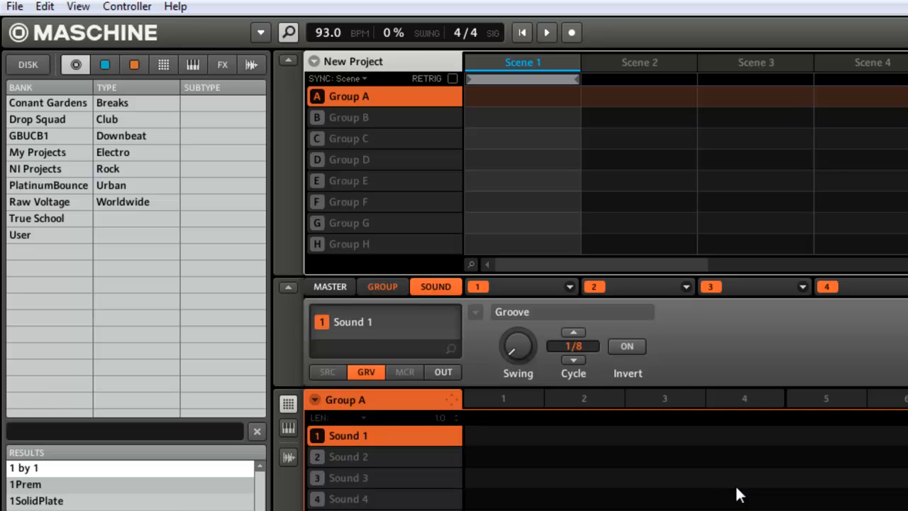
mouse_move(66, 58)
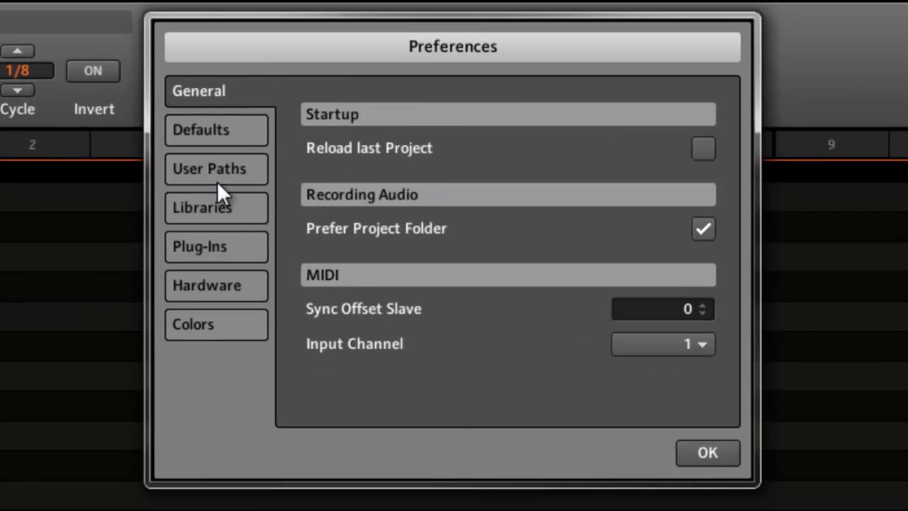
mouse_move(205, 102)
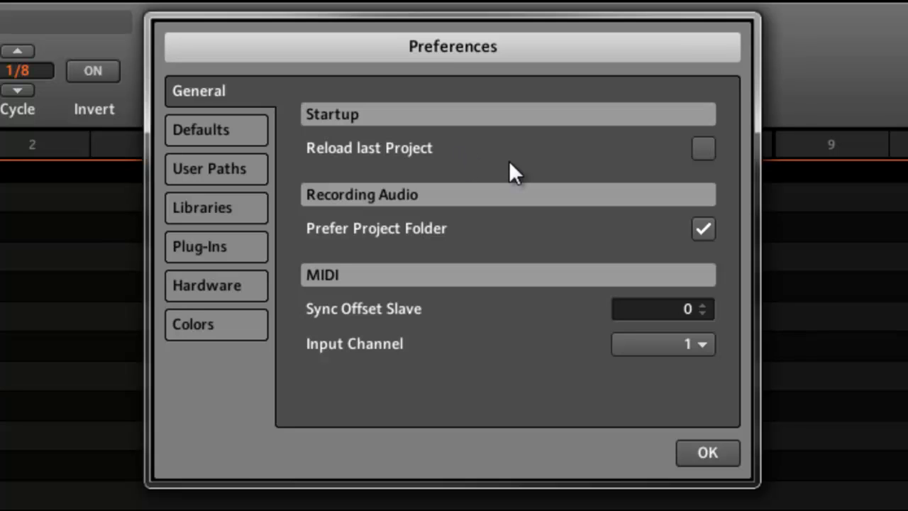
mouse_move(723, 170)
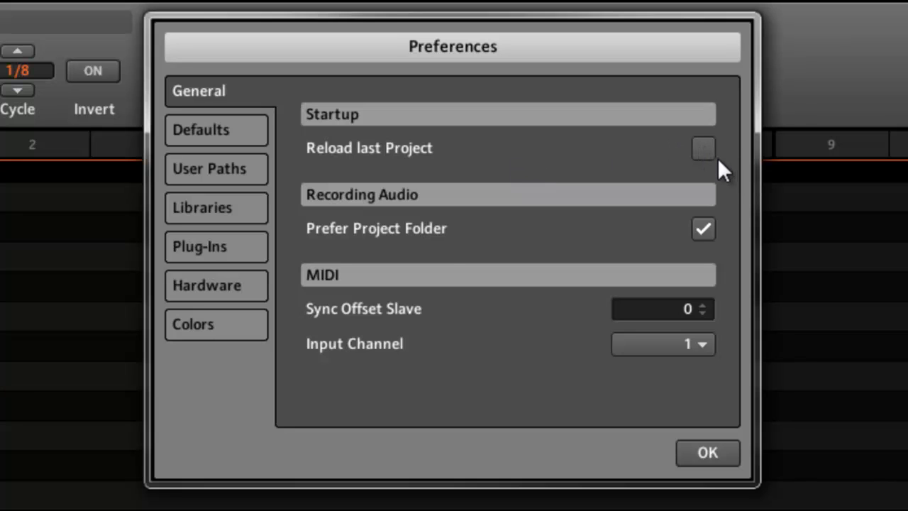
mouse_move(454, 270)
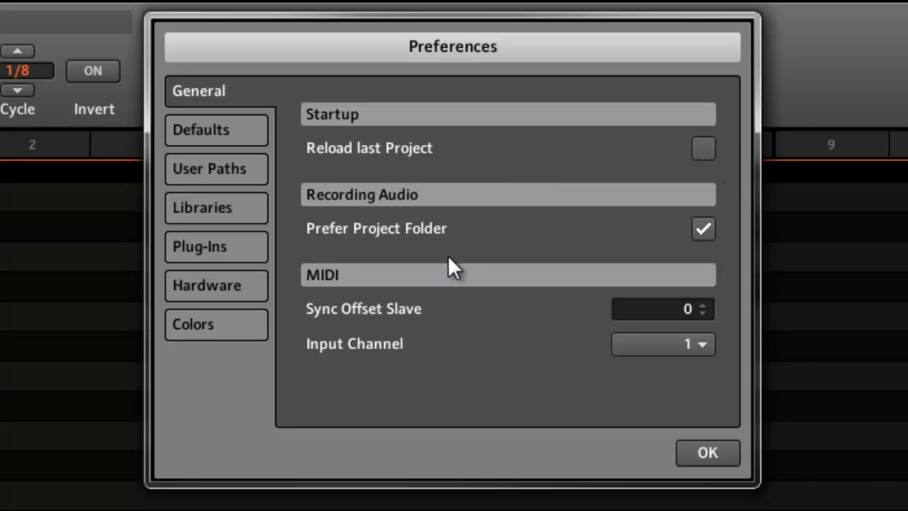
Bring up Preferences showing the General page with Startup, Recording Audio and MIDI options.
left_click(703, 148)
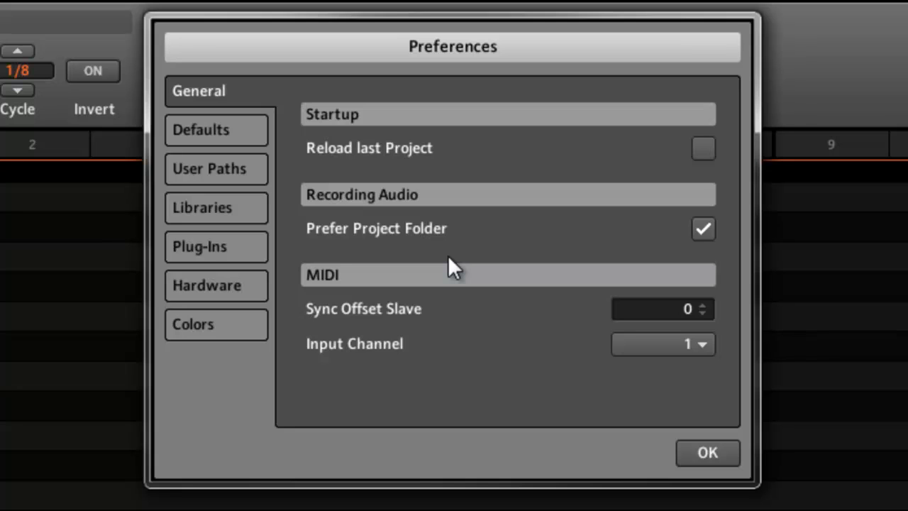
mouse_move(504, 250)
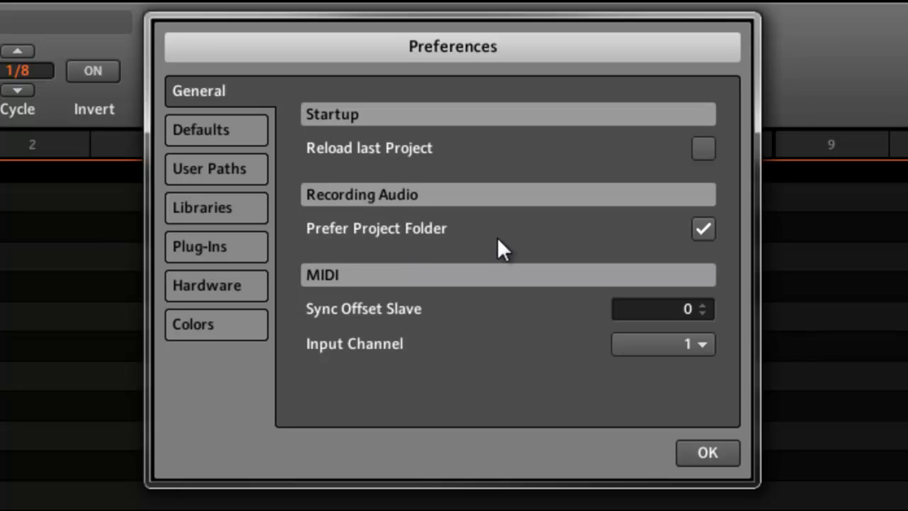
mouse_move(389, 315)
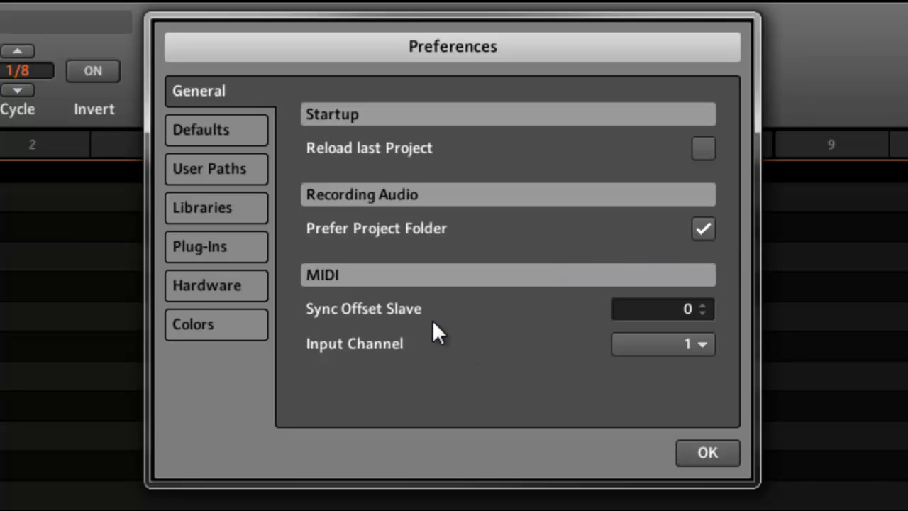
mouse_move(710, 352)
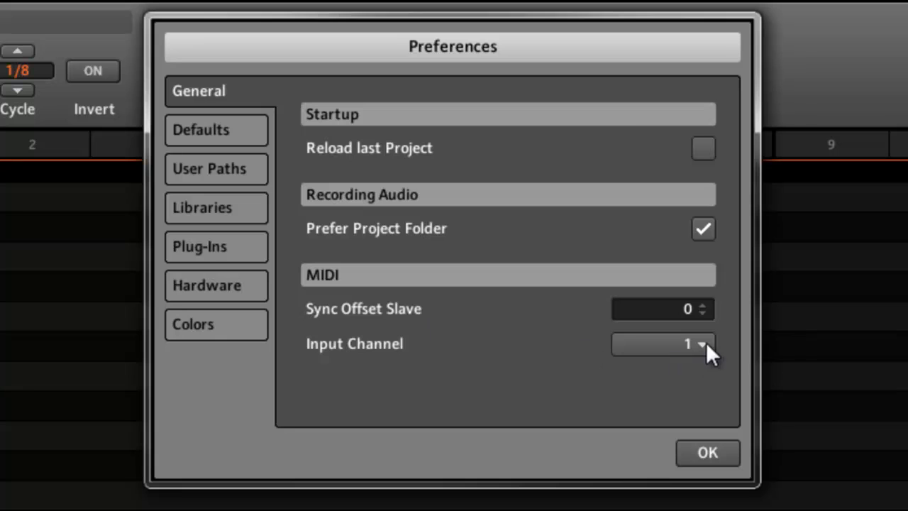
mouse_move(692, 375)
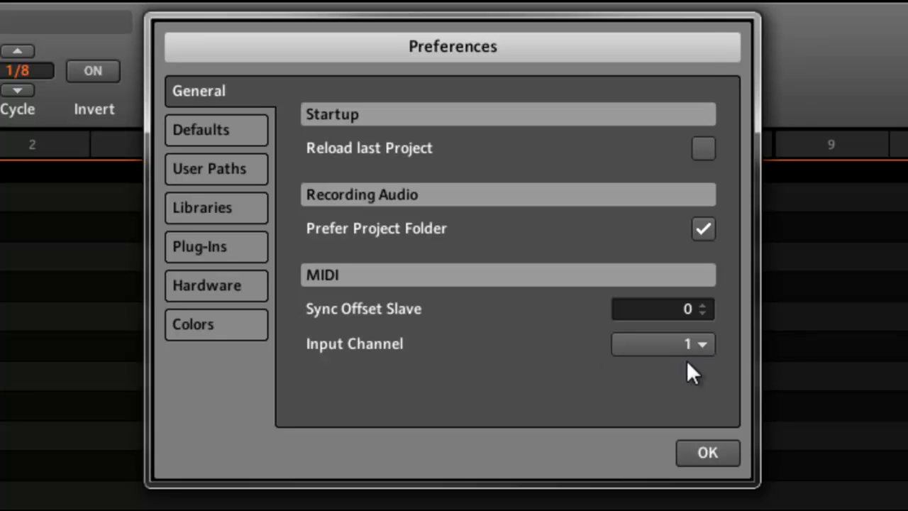
mouse_move(396, 318)
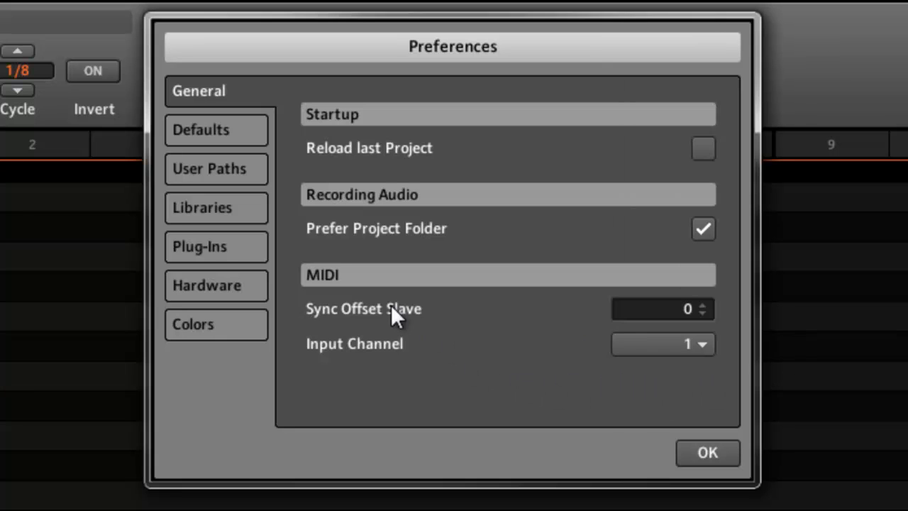
mouse_move(210, 139)
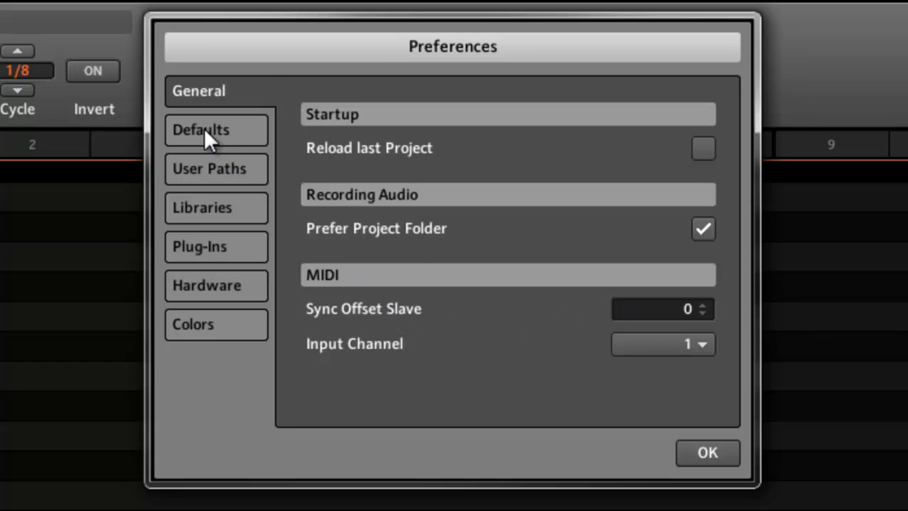
Show the Defaults page with pattern length, input quantize and template project settings.
left_click(216, 131)
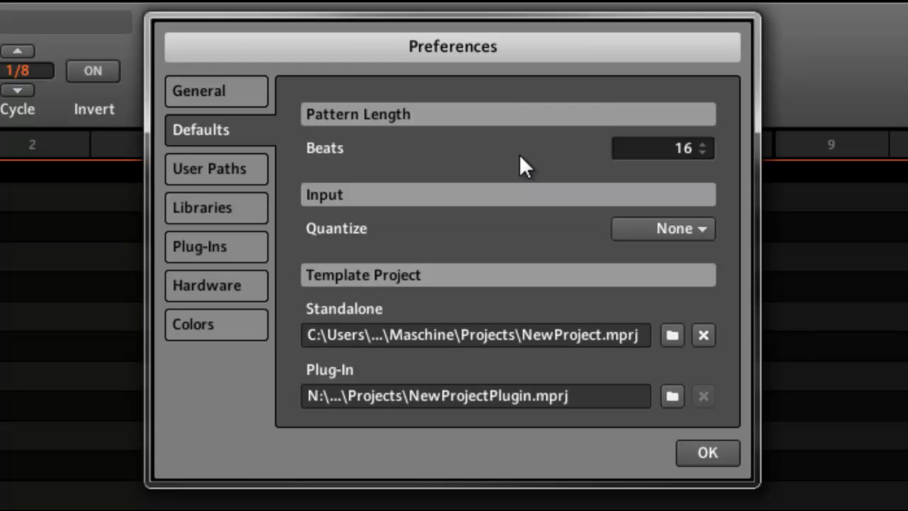
mouse_move(673, 159)
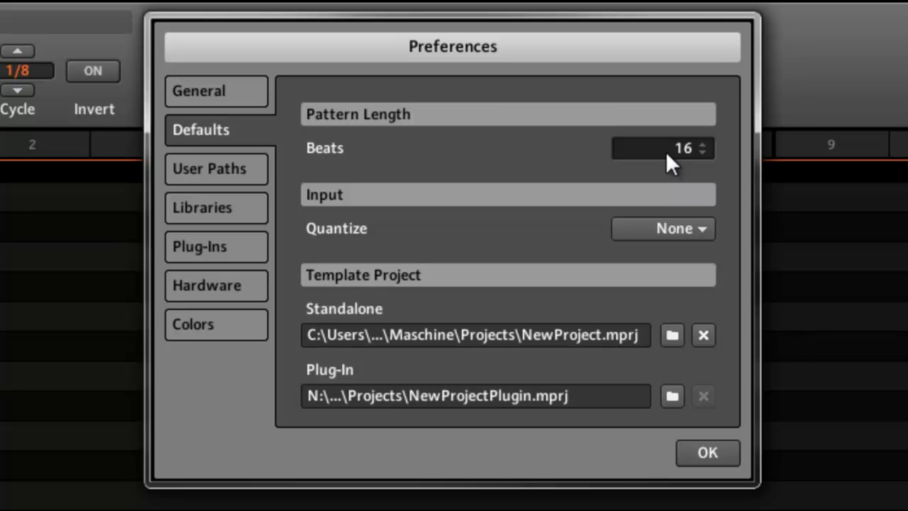
mouse_move(495, 192)
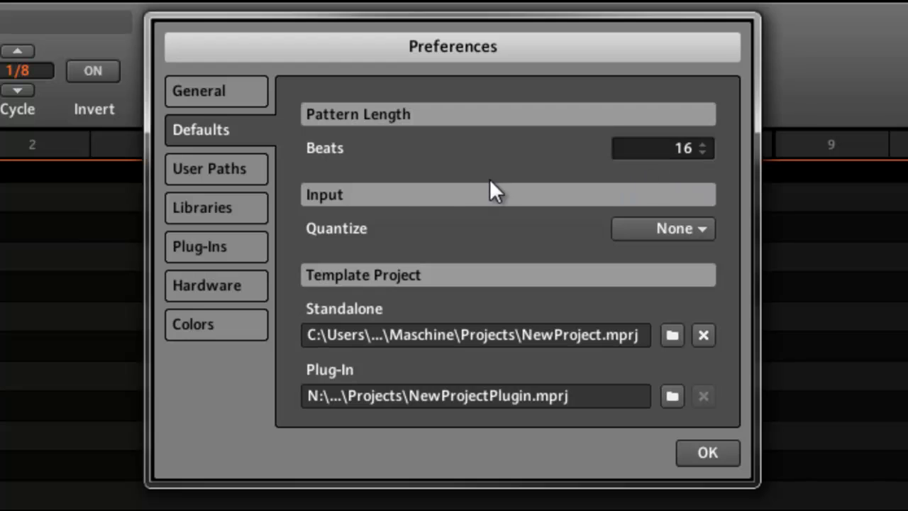
mouse_move(380, 238)
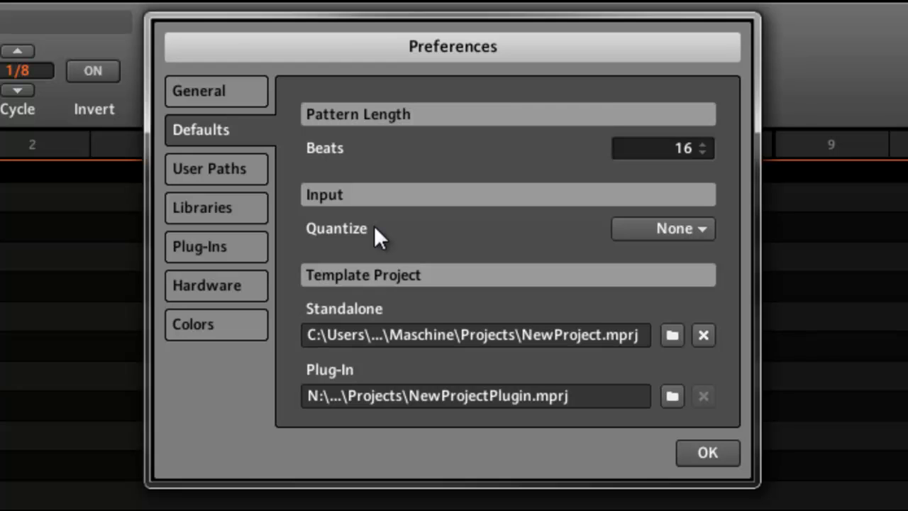
mouse_move(670, 216)
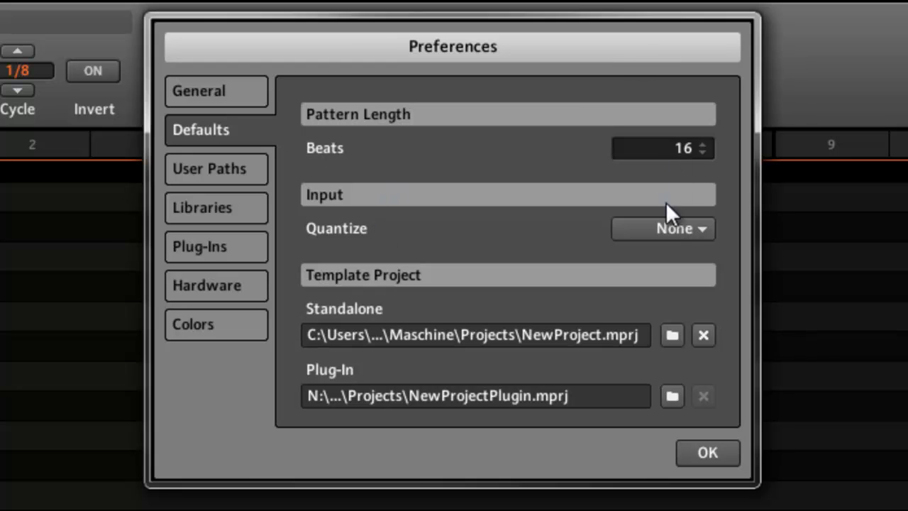
left_click(662, 227)
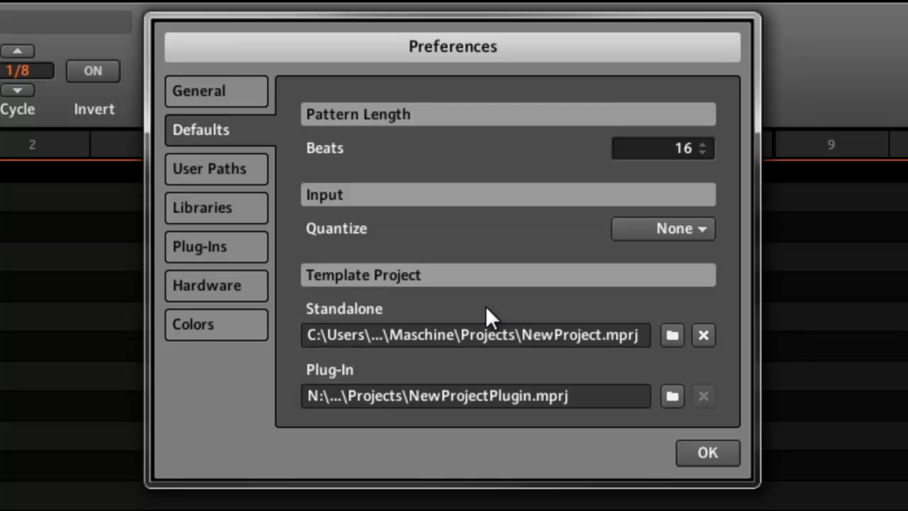
mouse_move(346, 440)
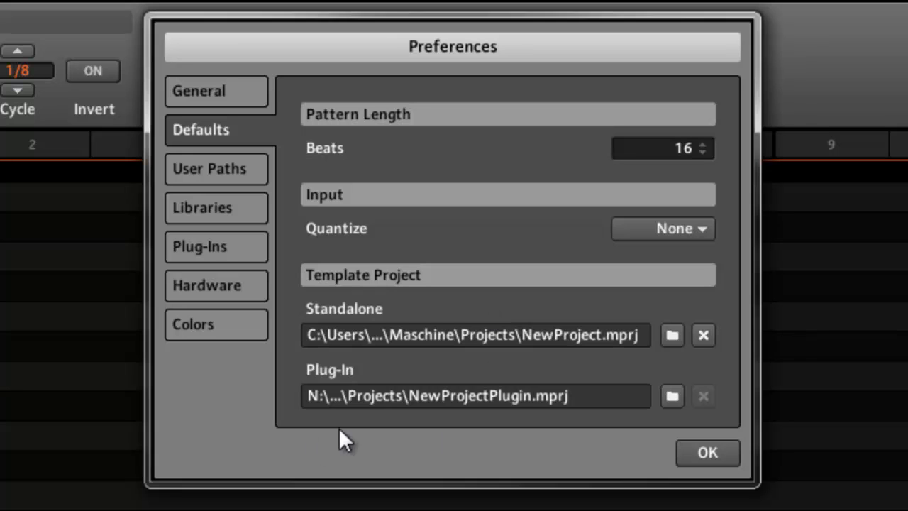
mouse_move(411, 409)
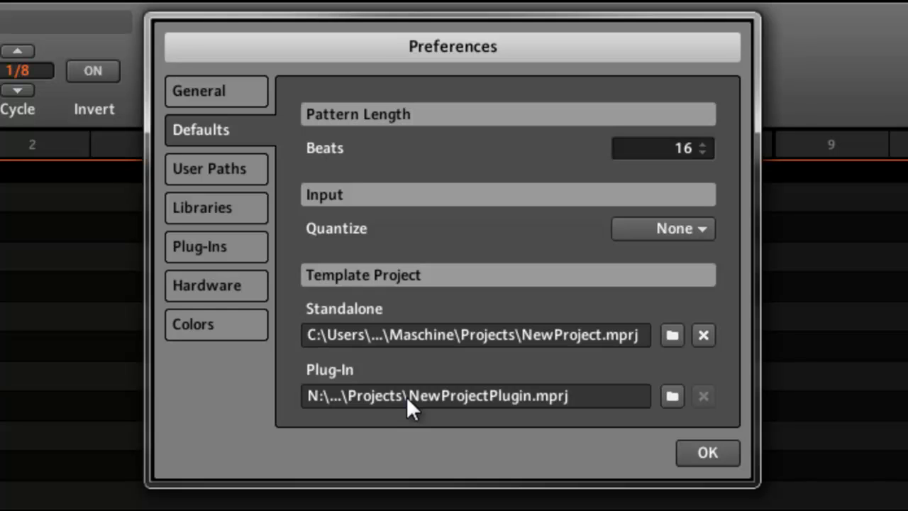
left_click(216, 169)
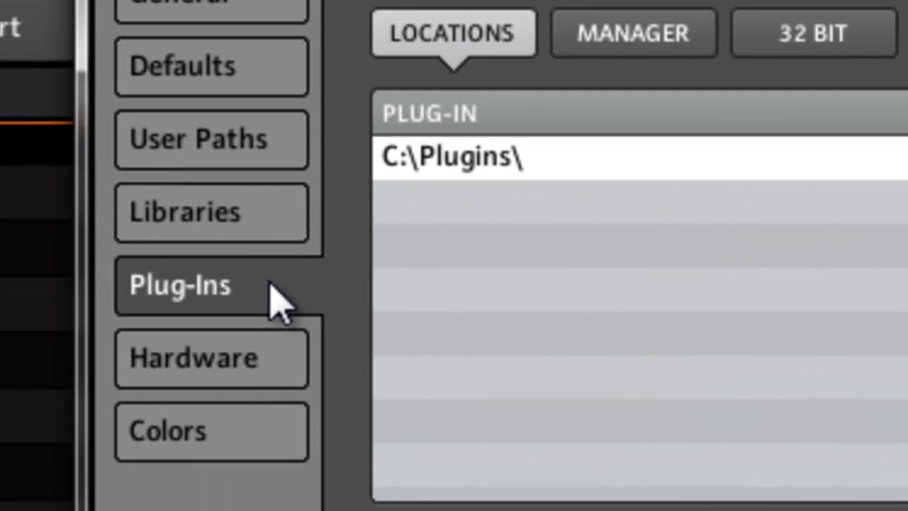
Review the Plug-Ins Manager list and its 32-bit filter, then show the Hardware page.
left_click(633, 31)
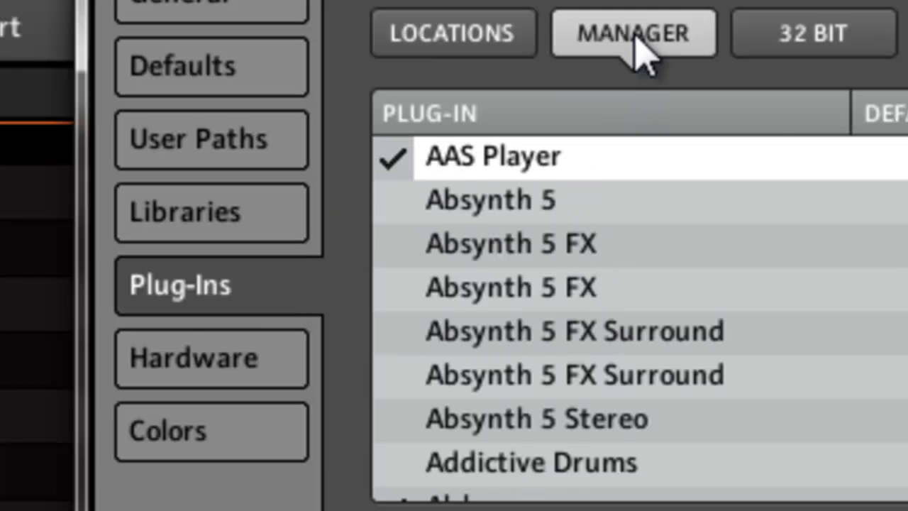
left_click(813, 33)
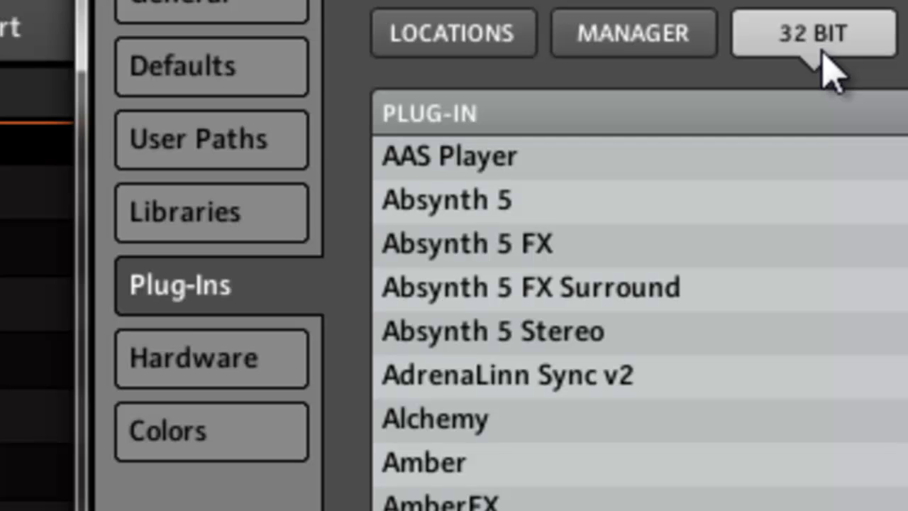
mouse_move(821, 68)
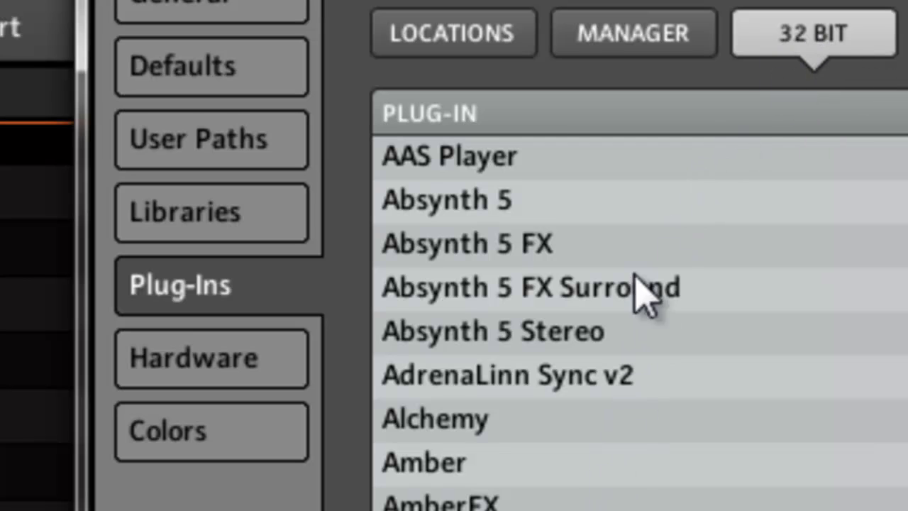
mouse_move(721, 423)
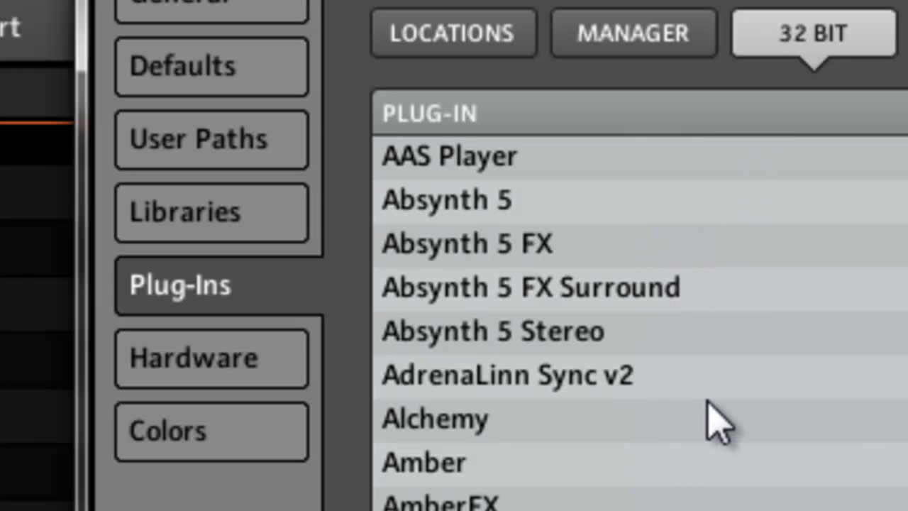
mouse_move(684, 78)
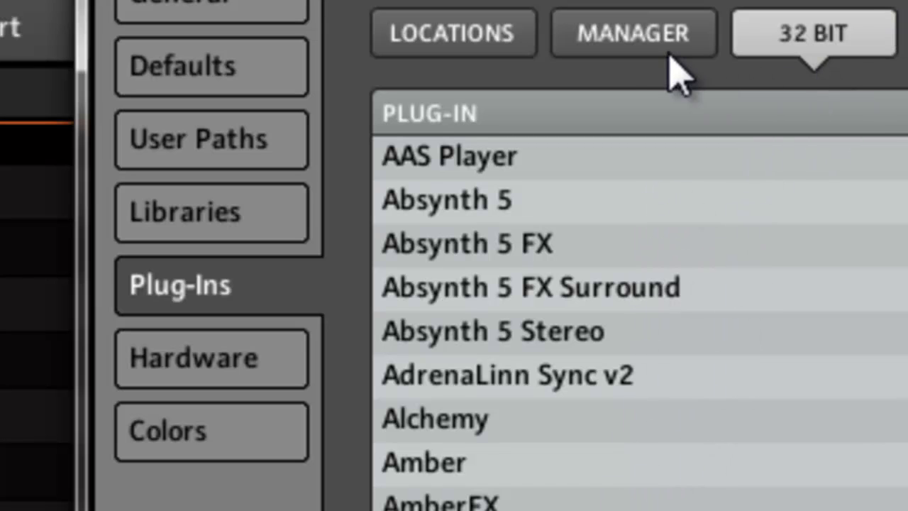
left_click(633, 32)
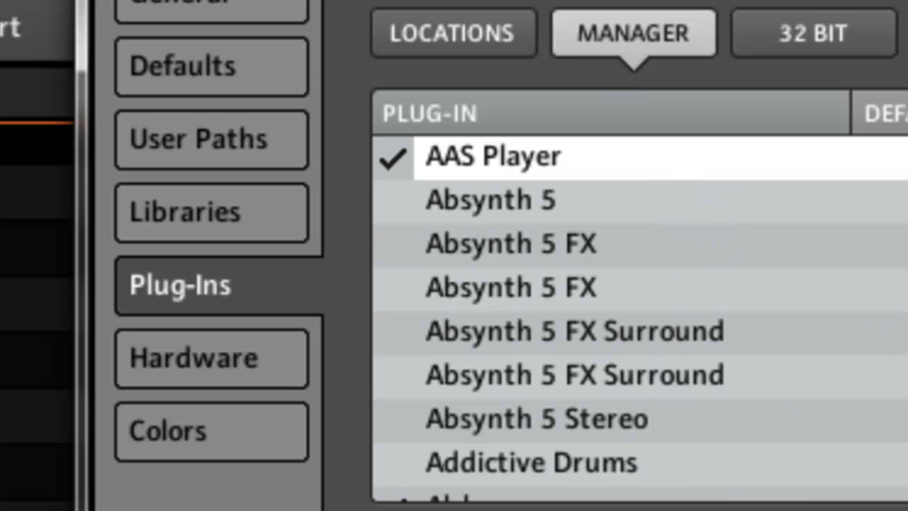
left_click(210, 358)
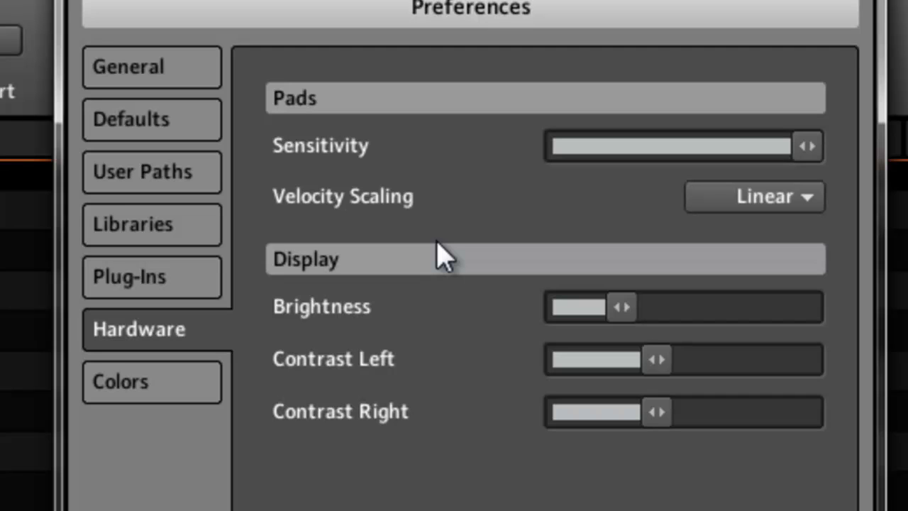
Show the Colors page, view the Scene Color palette and enable Load with Colors.
left_click(120, 382)
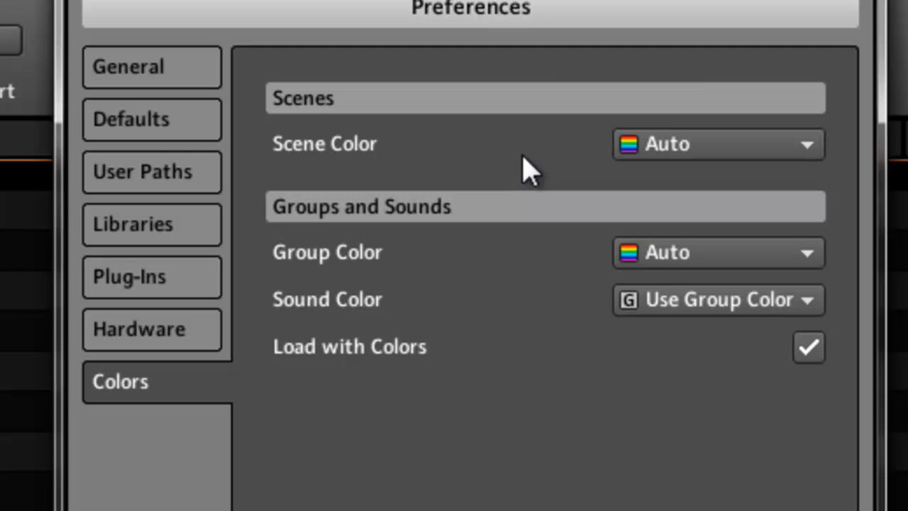
left_click(716, 145)
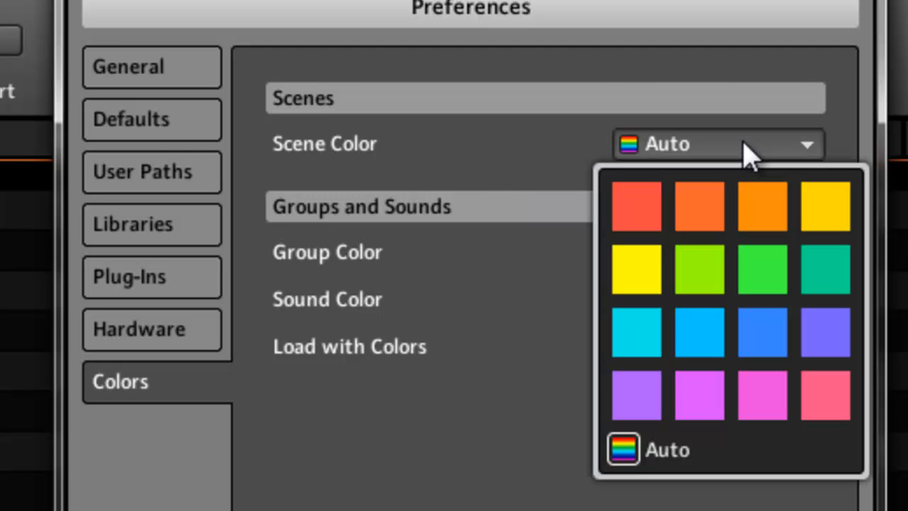
mouse_move(532, 168)
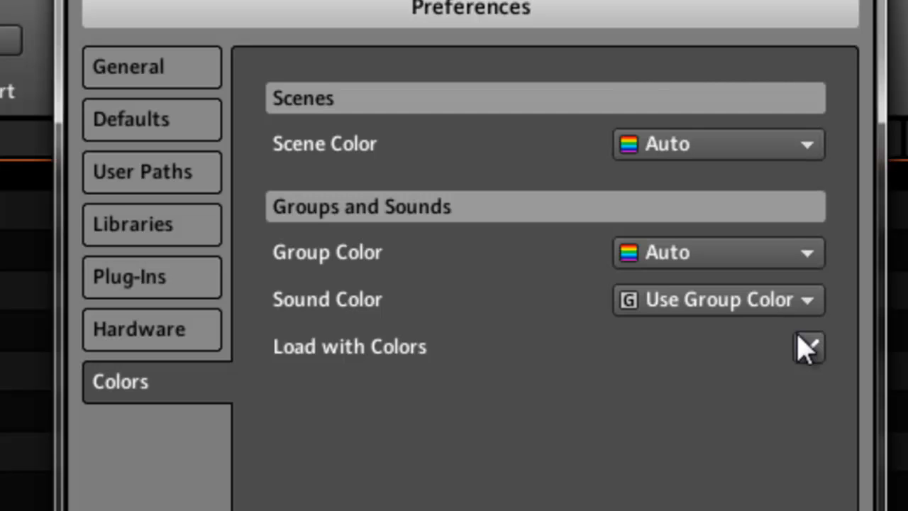
left_click(809, 347)
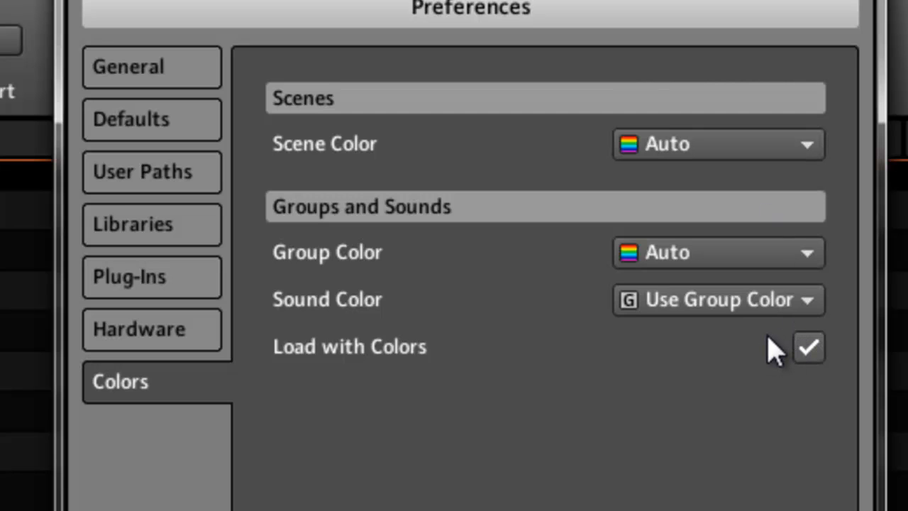